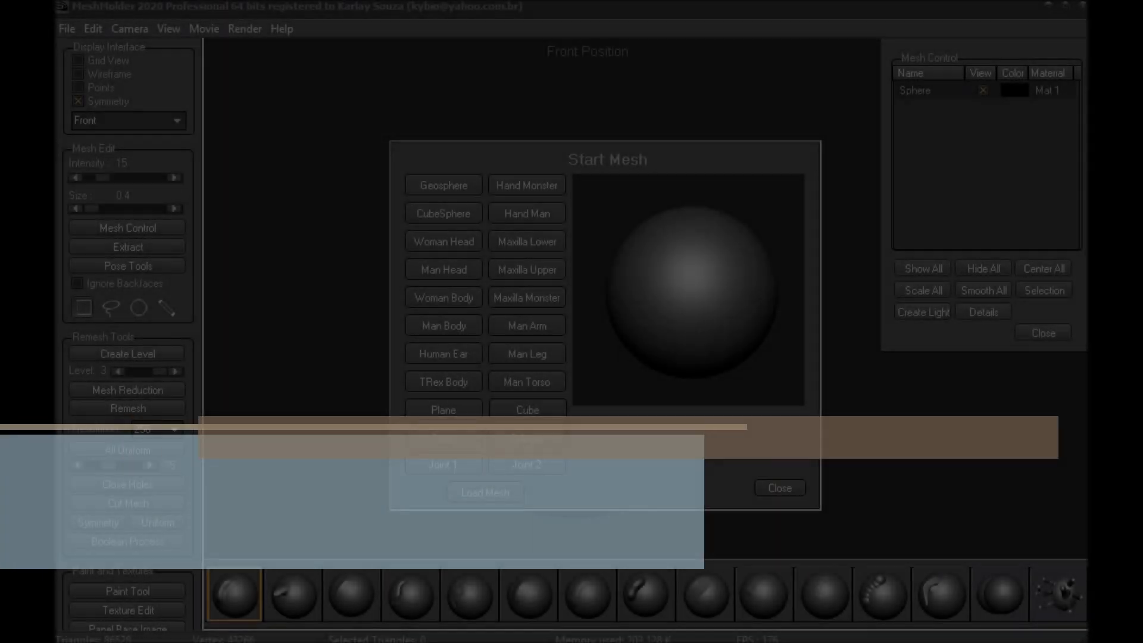
# Step: Preview the Woman Head and two Joint starter shapes, then load the sphere mesh as the base model
pyautogui.click(443, 242)
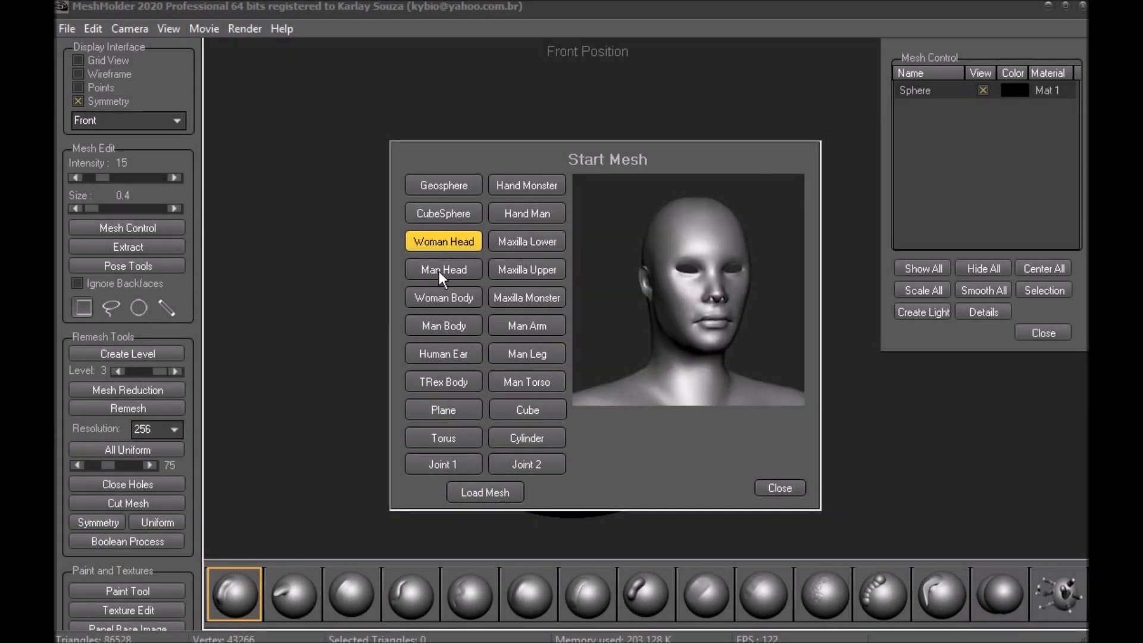
pyautogui.click(443, 464)
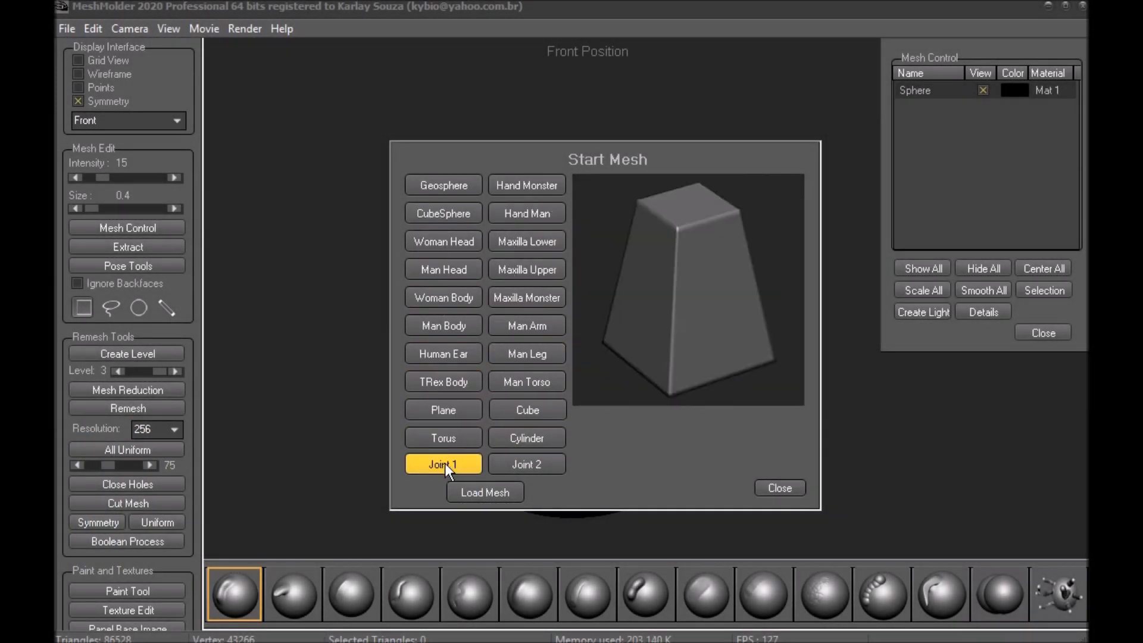
pyautogui.click(526, 325)
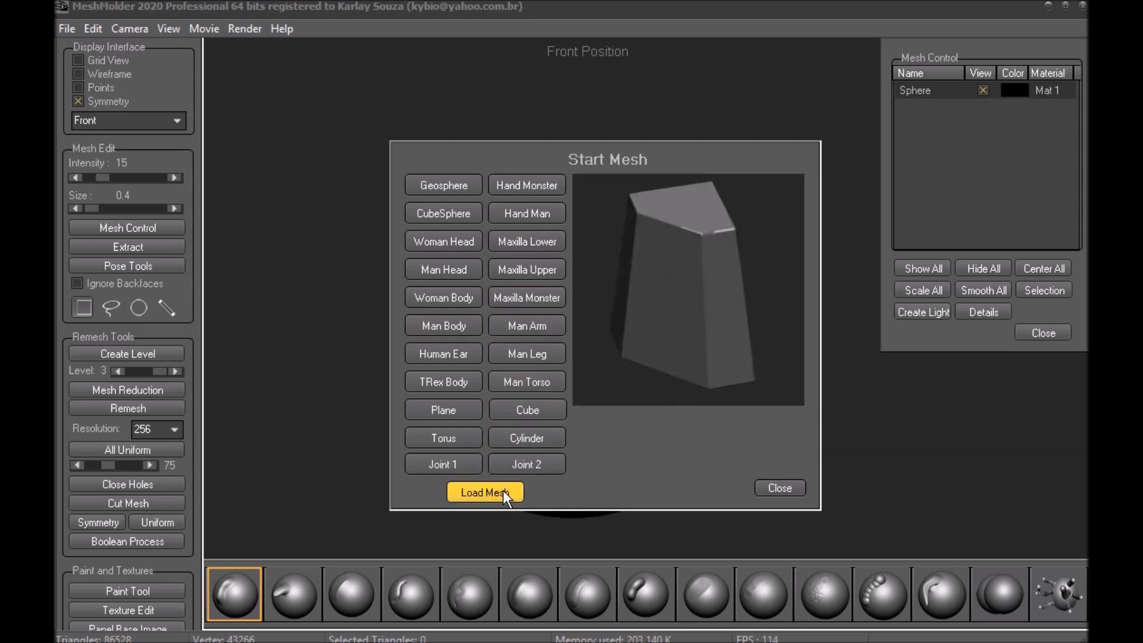
pyautogui.click(485, 491)
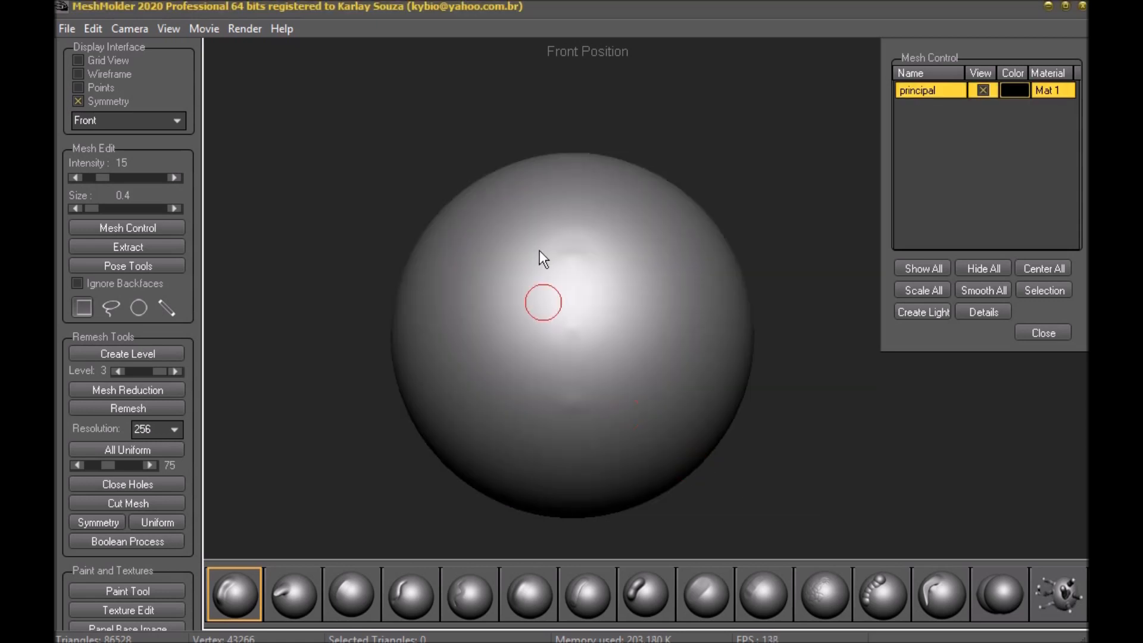
pyautogui.moveTo(511, 298)
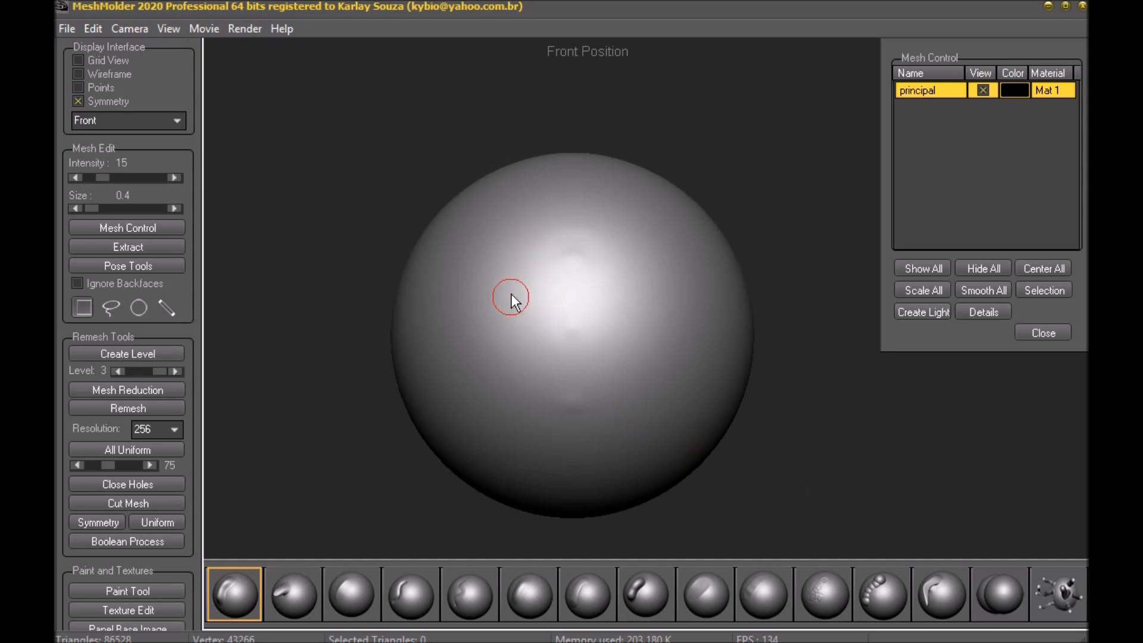
pyautogui.moveTo(894, 343)
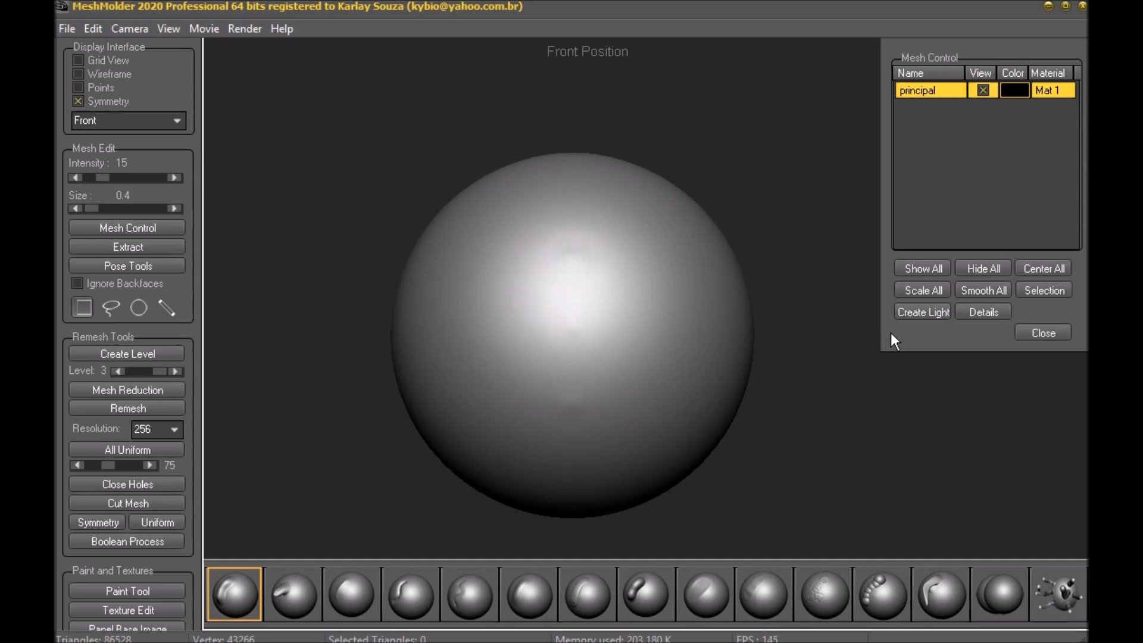
# Step: Detach the brush palette and dock it in the right panel under the mesh list
pyautogui.moveTo(988, 57); pyautogui.dragTo(952, 79)
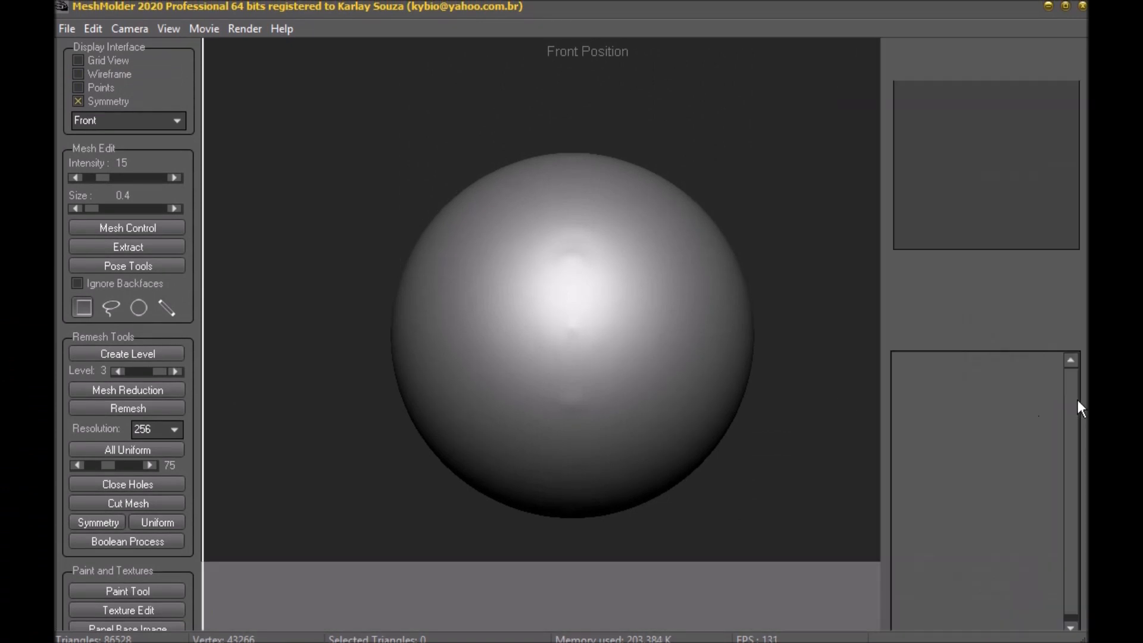
pyautogui.click(127, 228)
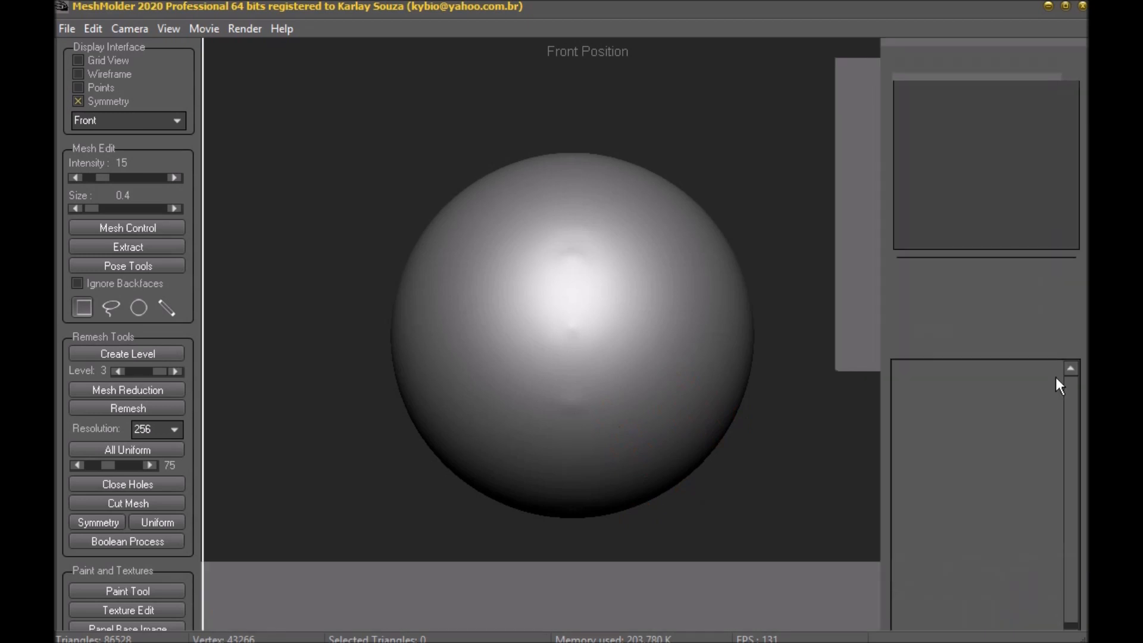
pyautogui.click(127, 227)
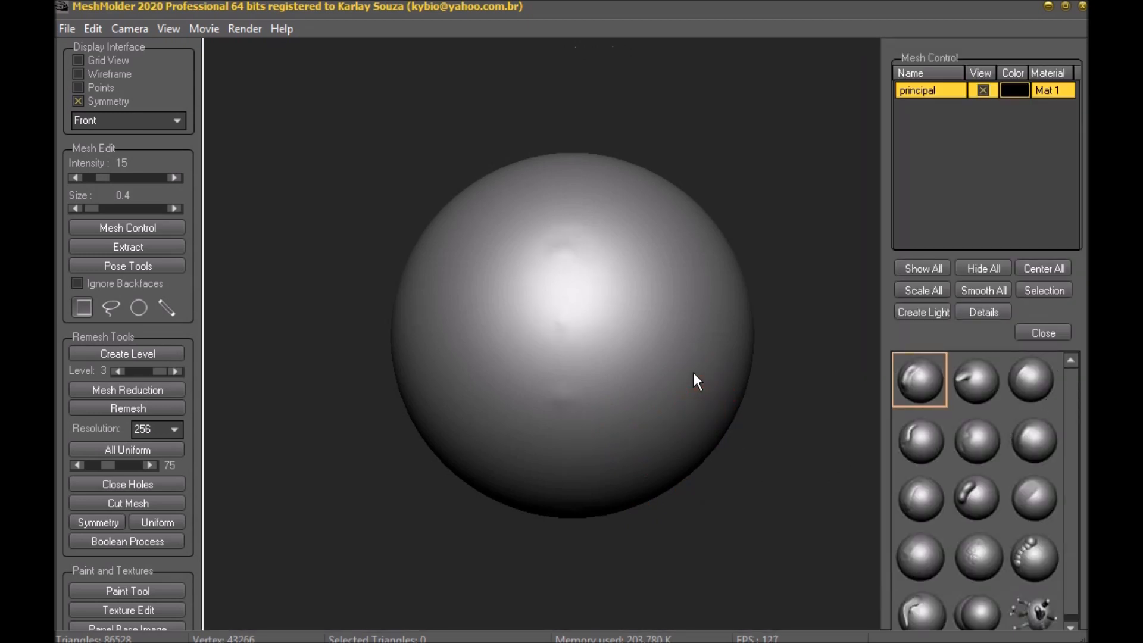
# Step: Choose the groove-carving brush and enable Ignore Backfaces for the strokes
pyautogui.click(921, 498)
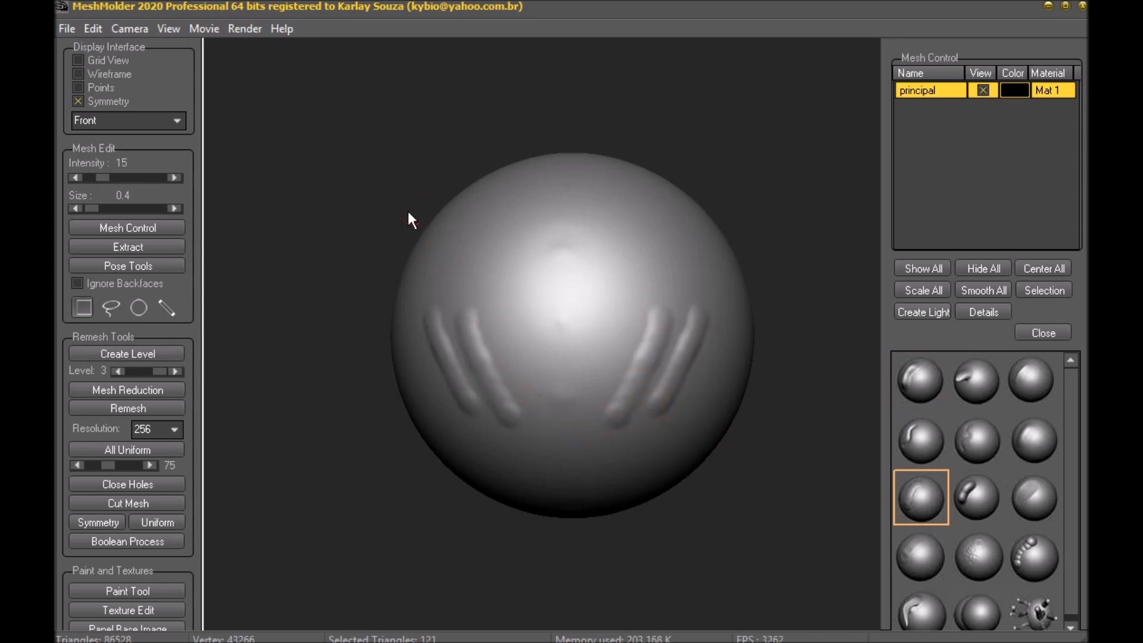
pyautogui.moveTo(145, 291)
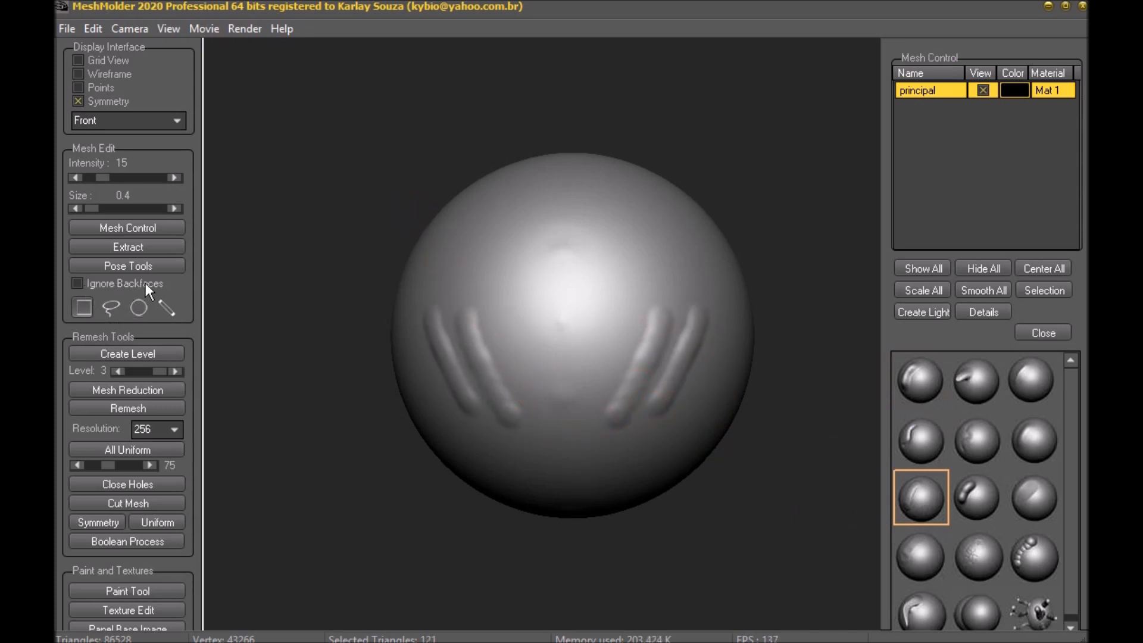
pyautogui.click(78, 284)
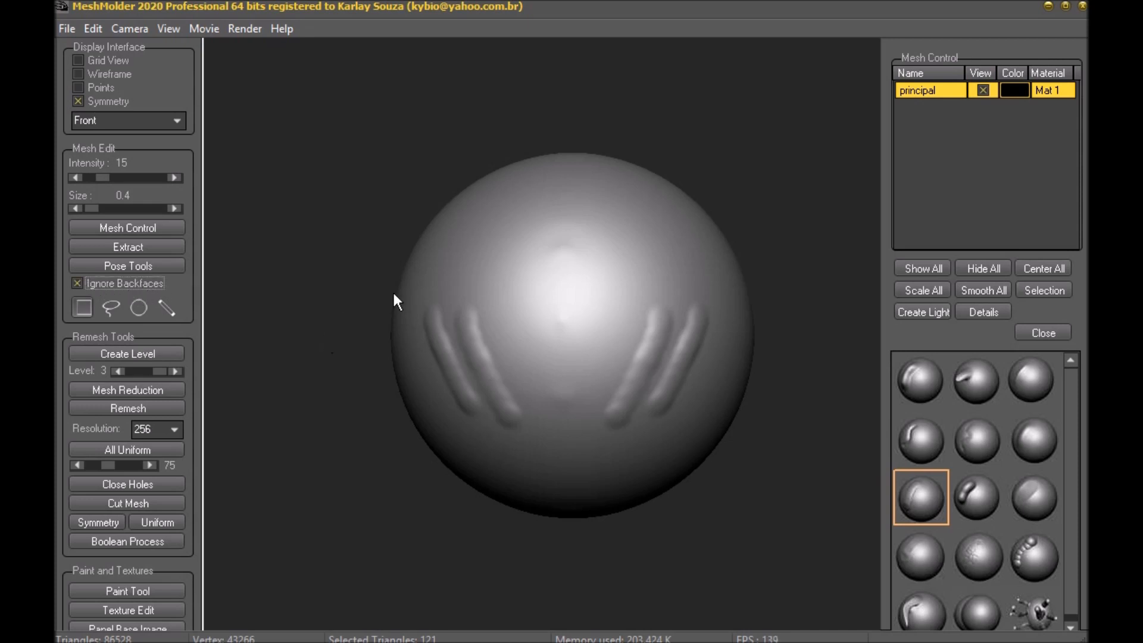
pyautogui.moveTo(465, 271)
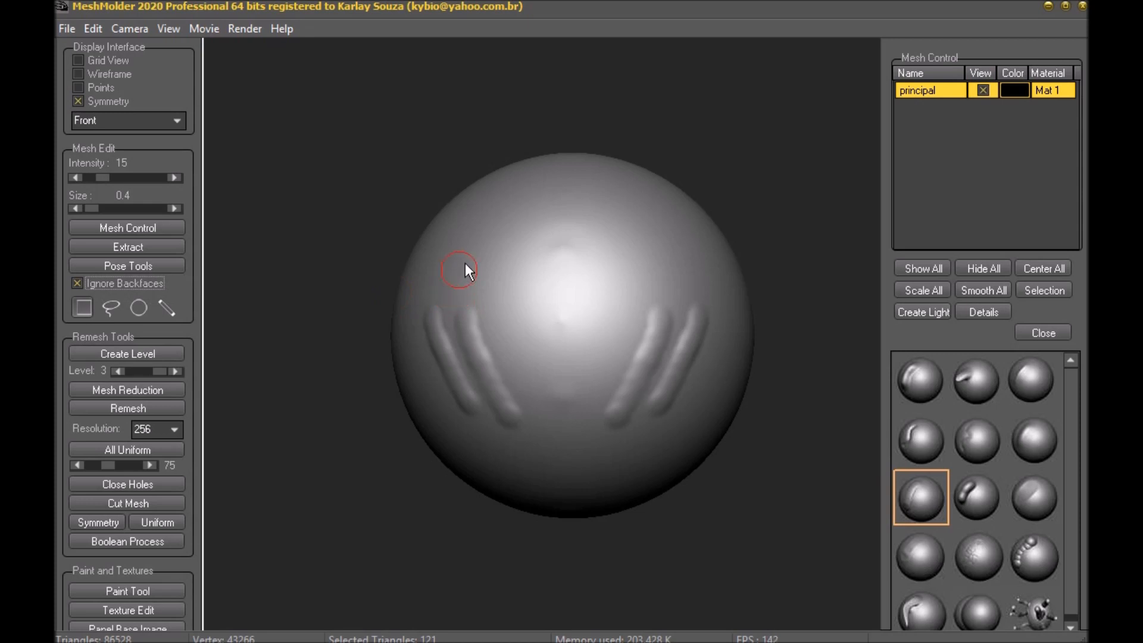
pyautogui.moveTo(167, 305)
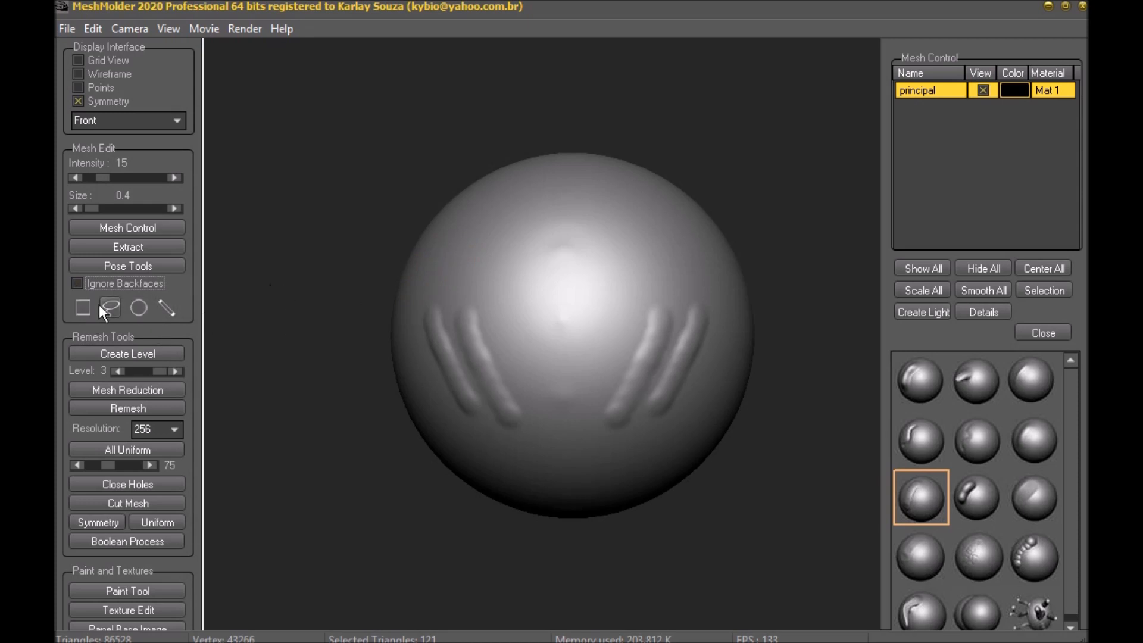
pyautogui.moveTo(275, 261)
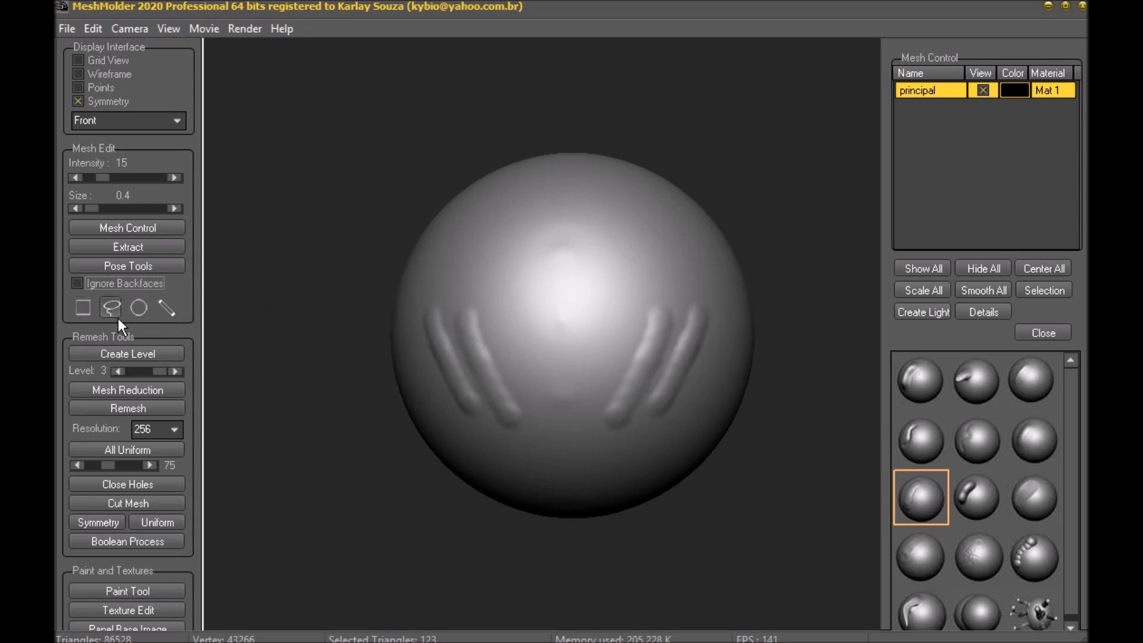
pyautogui.moveTo(182, 320)
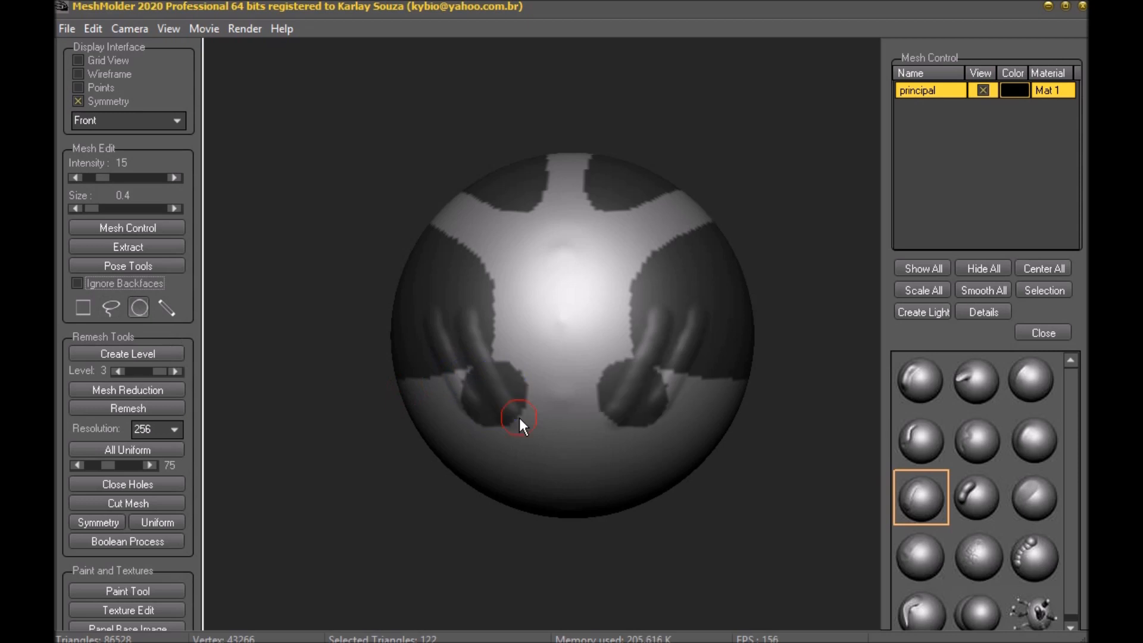
pyautogui.moveTo(330, 326)
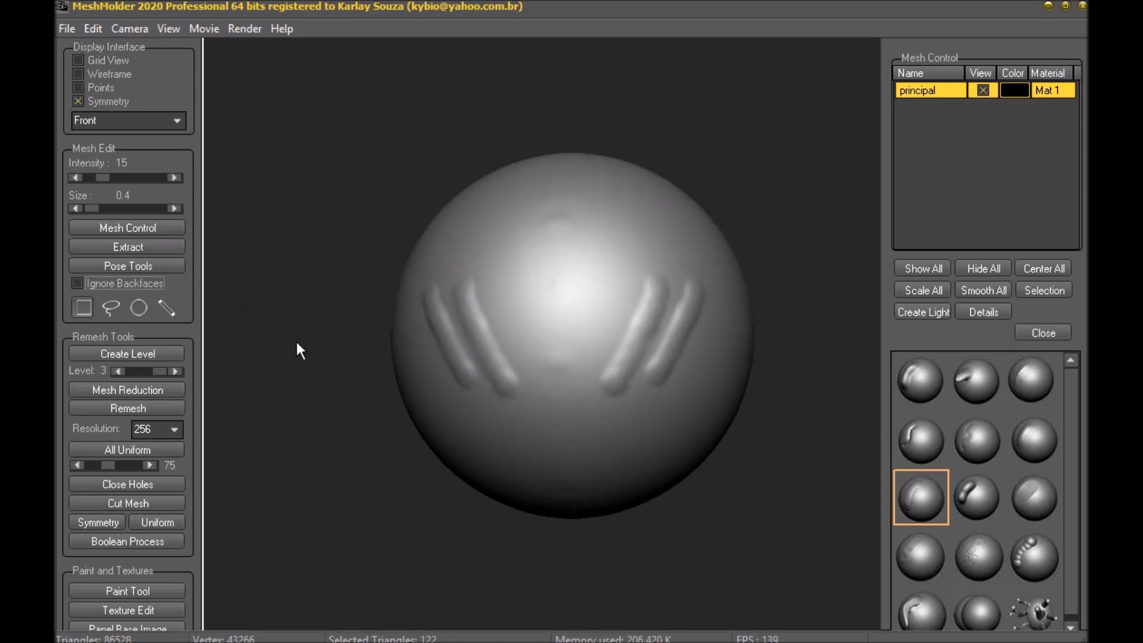
pyautogui.moveTo(129, 82)
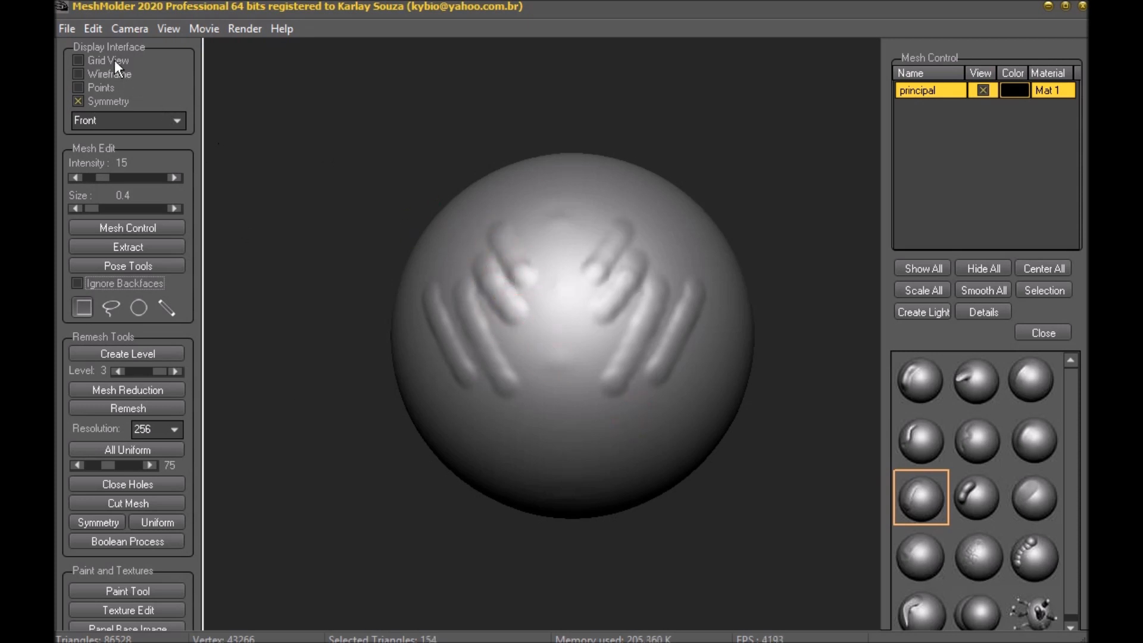
# Step: Browse the Edit menu while sculpting an additional higher ridge on each mirrored set
pyautogui.click(93, 28)
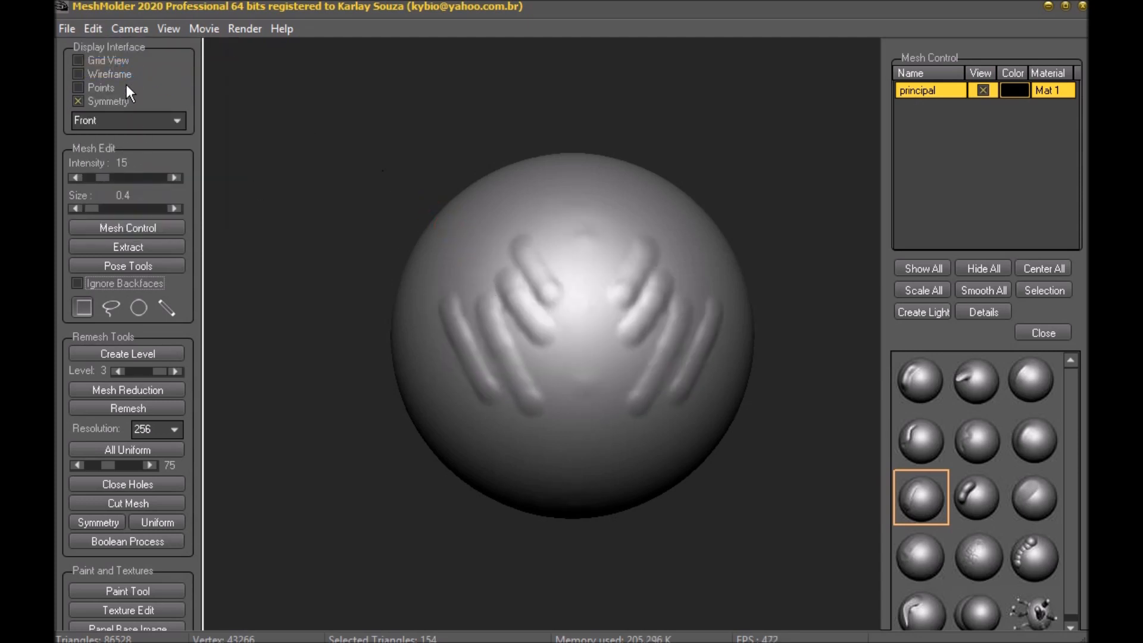
pyautogui.click(93, 28)
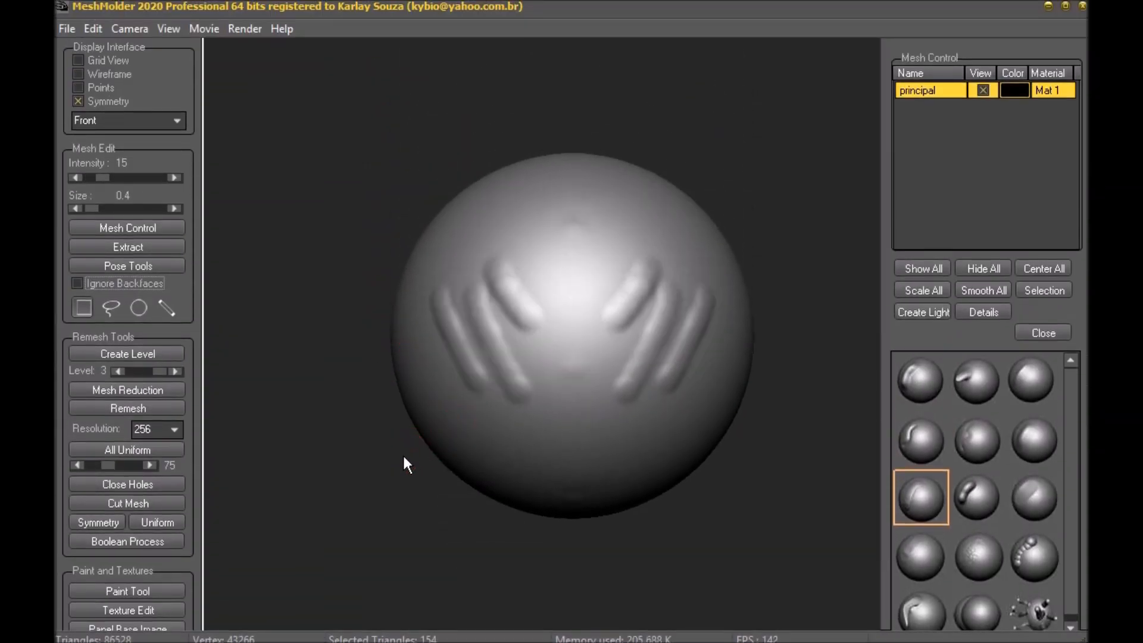
# Step: Save the current program preferences via Edit > Preferences and confirm the saved notice
pyautogui.click(65, 28)
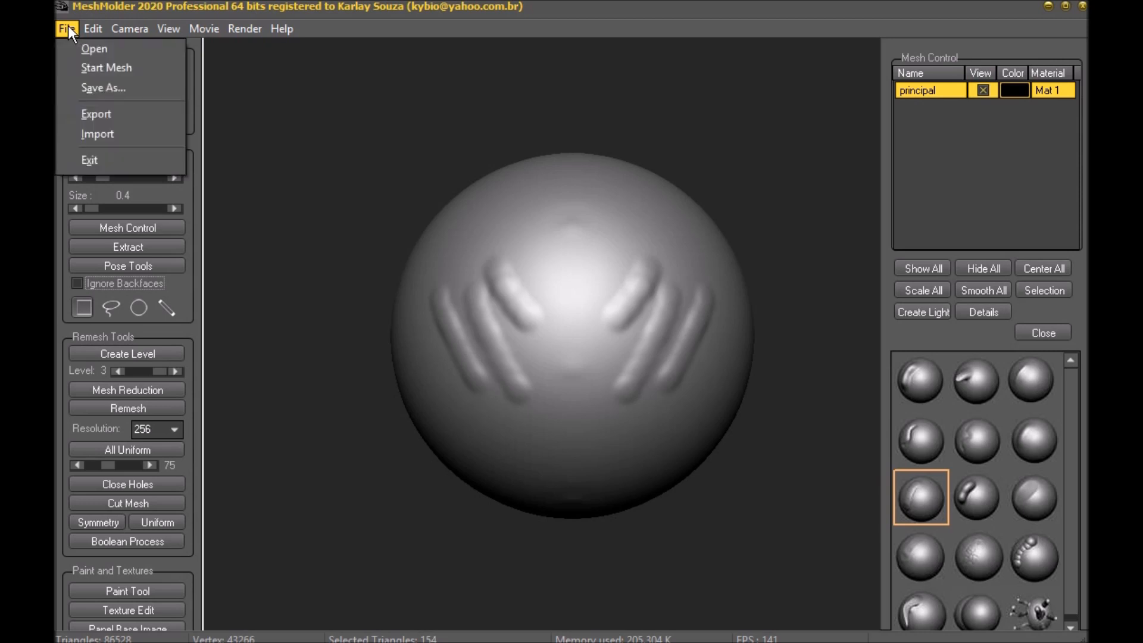
pyautogui.click(92, 29)
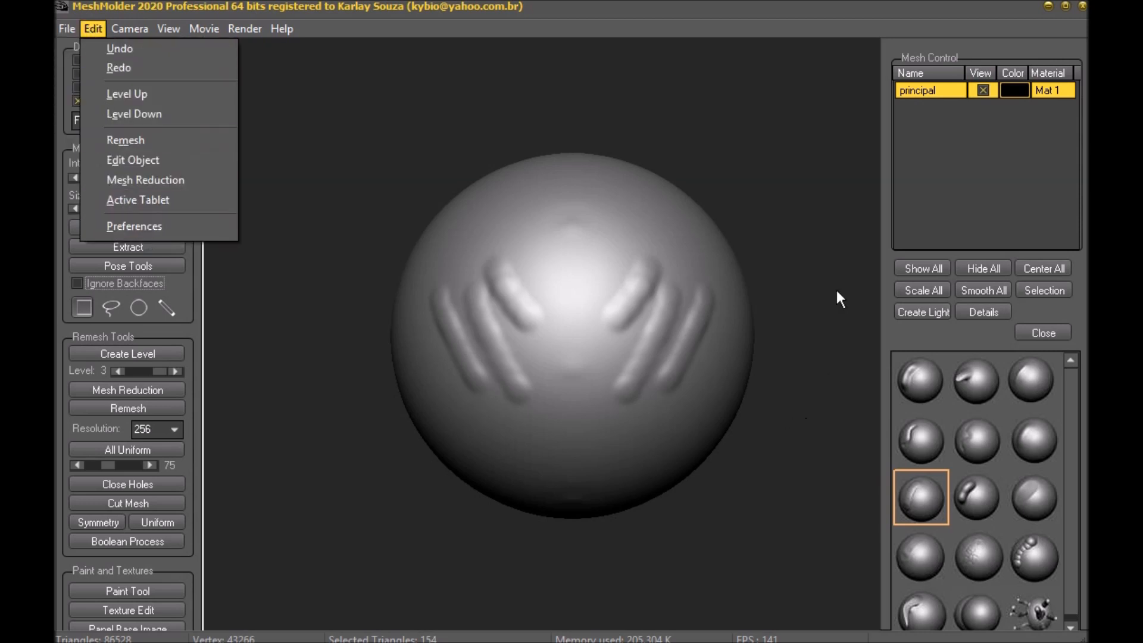
pyautogui.click(135, 227)
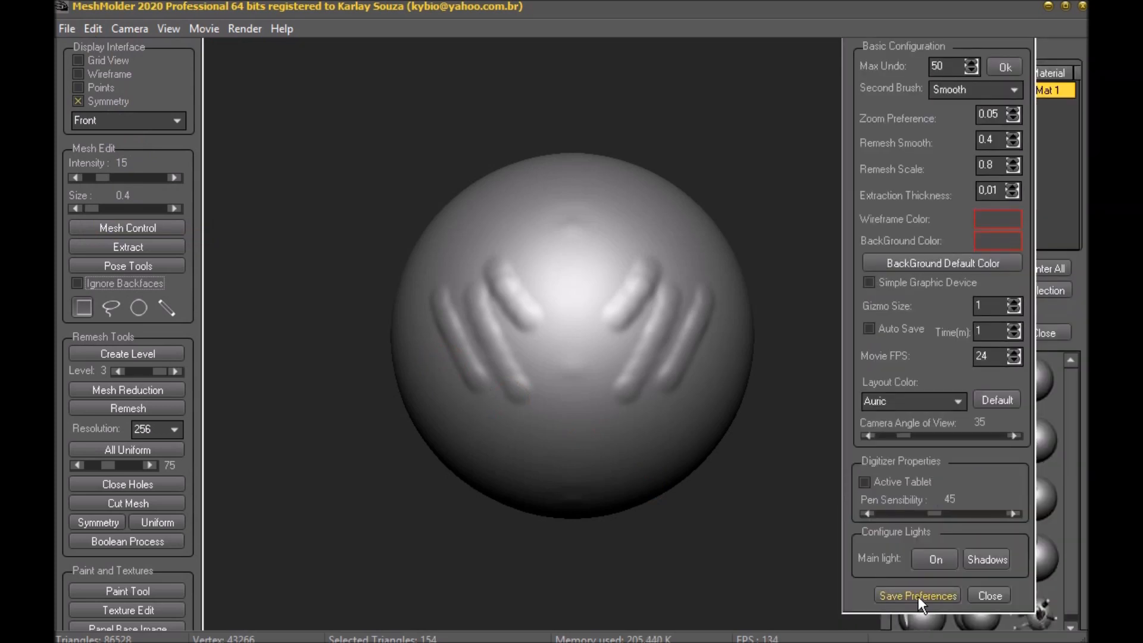
pyautogui.click(916, 596)
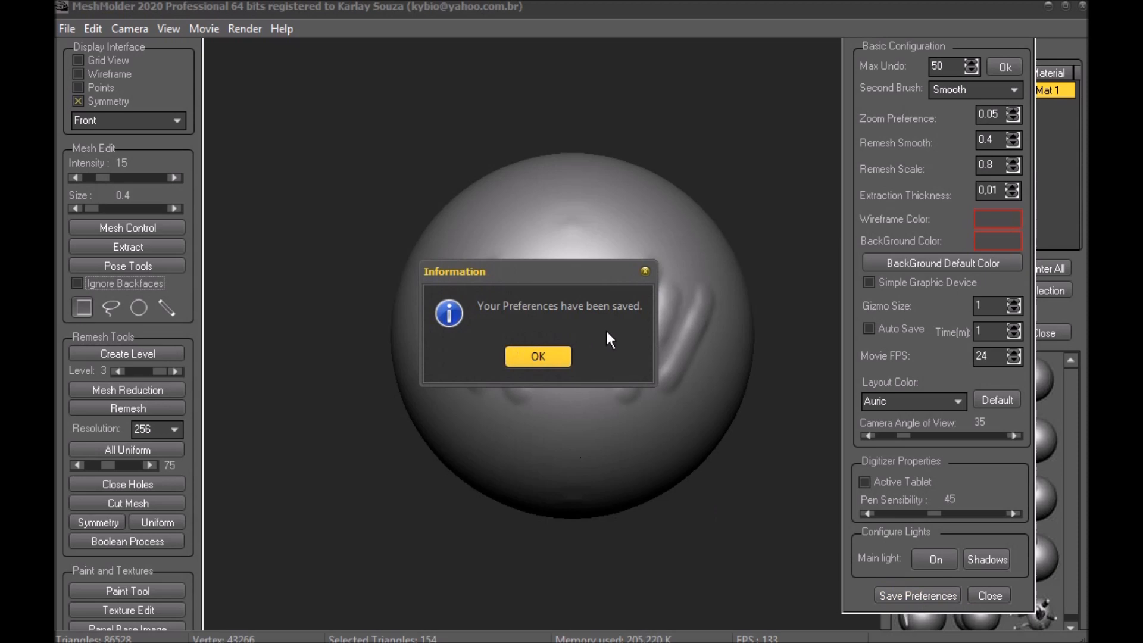
pyautogui.click(537, 356)
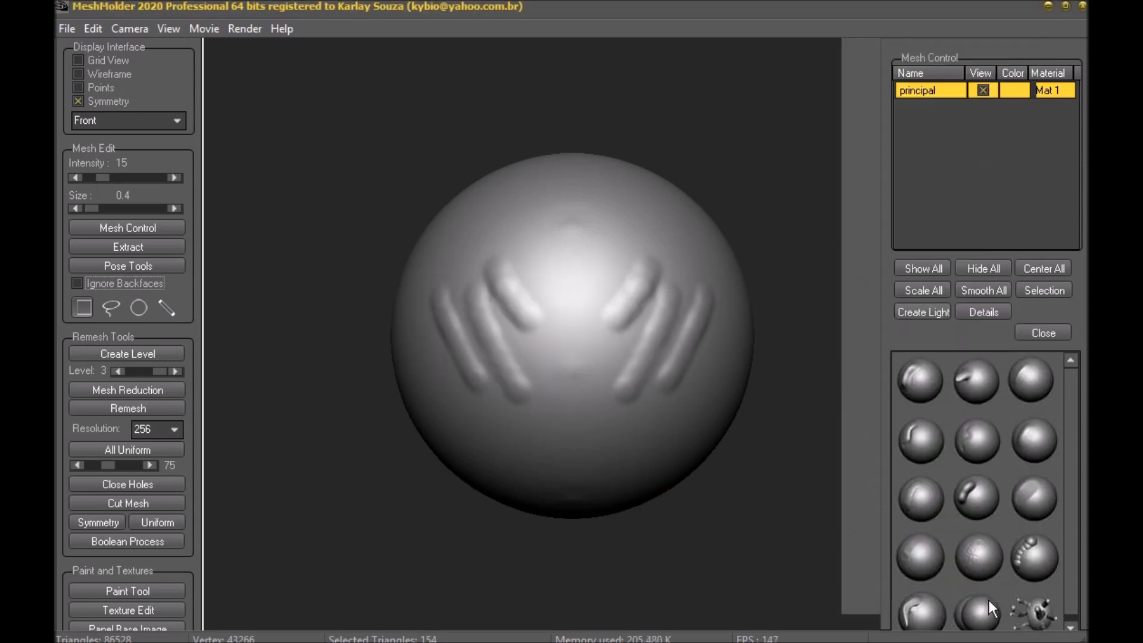
# Step: Import a sphere as a new manually positioned mesh Add2 beside principal, after dismissing Boolean Process once
pyautogui.click(919, 496)
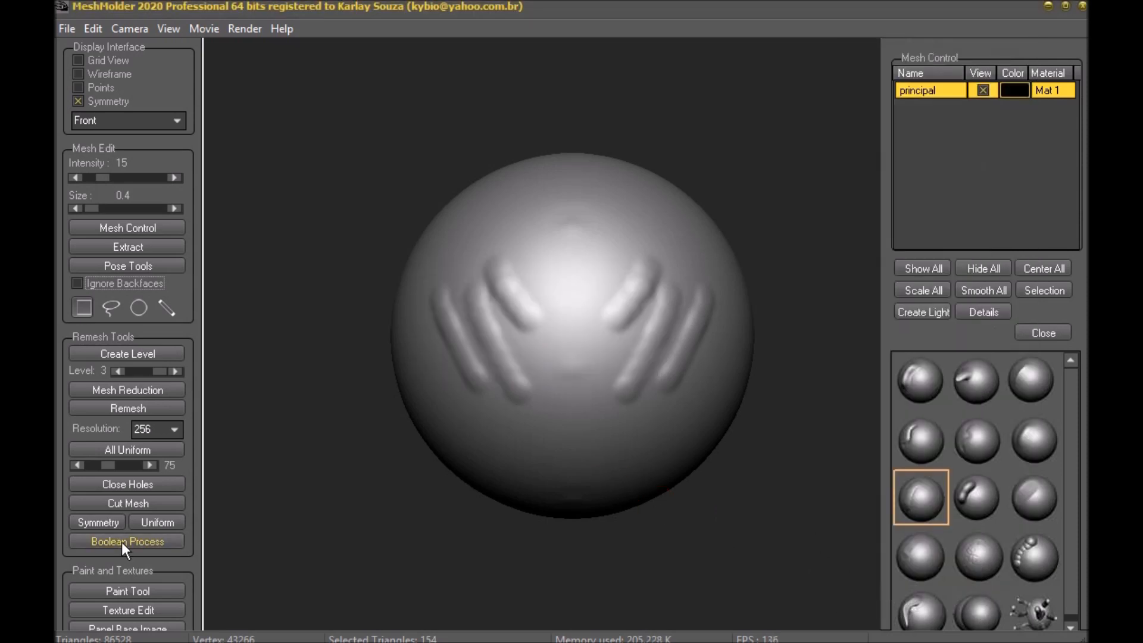
pyautogui.click(127, 541)
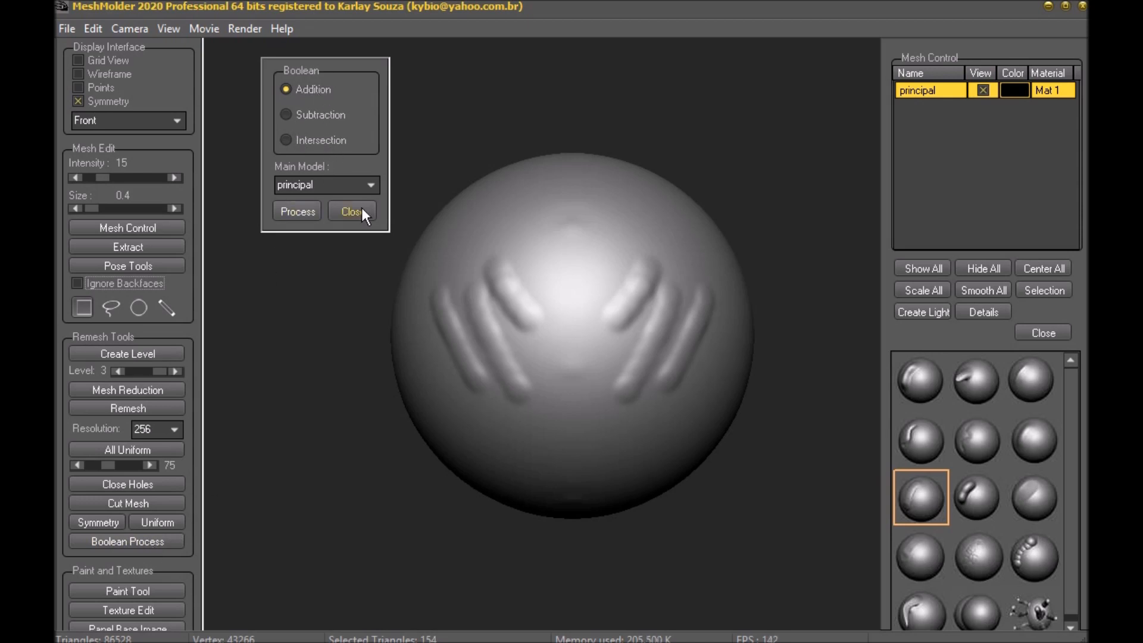
pyautogui.click(352, 215)
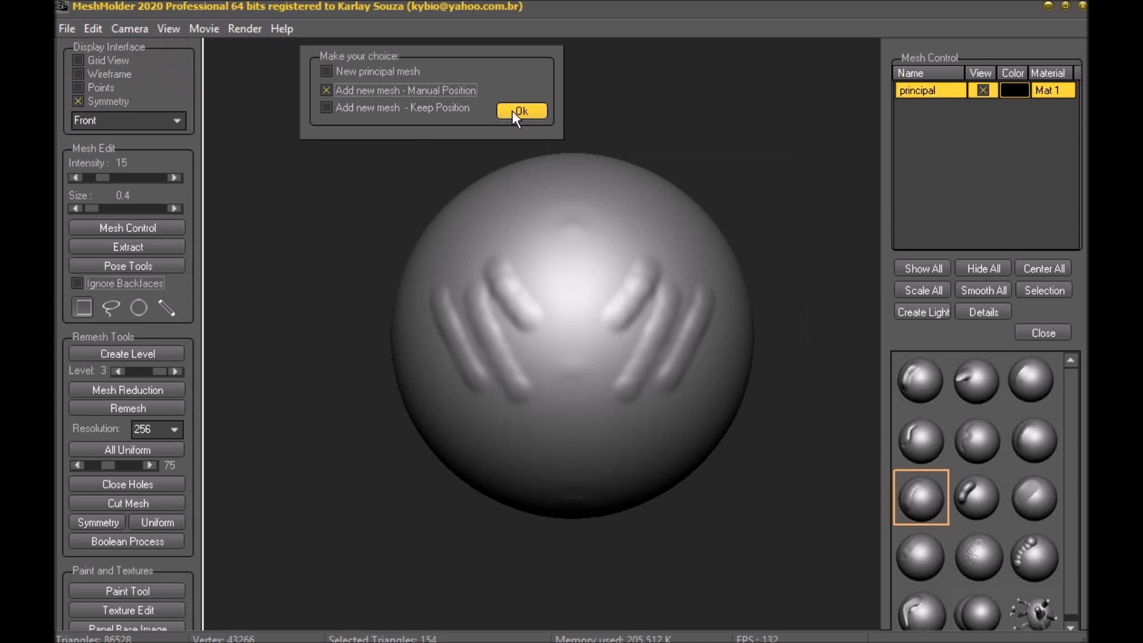
pyautogui.click(521, 111)
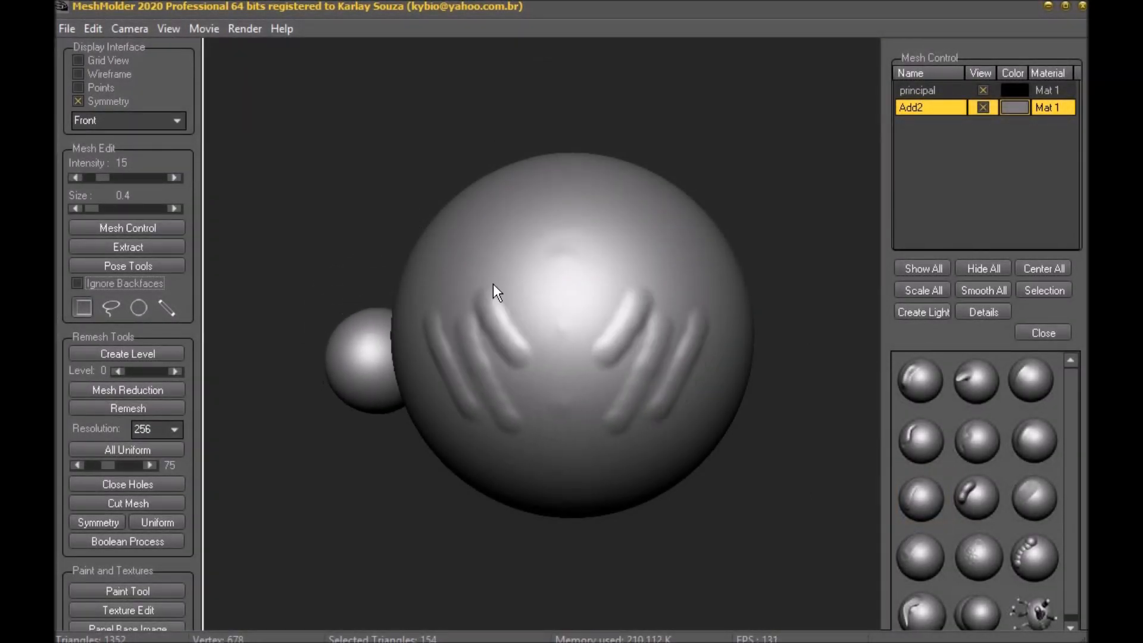
pyautogui.click(926, 89)
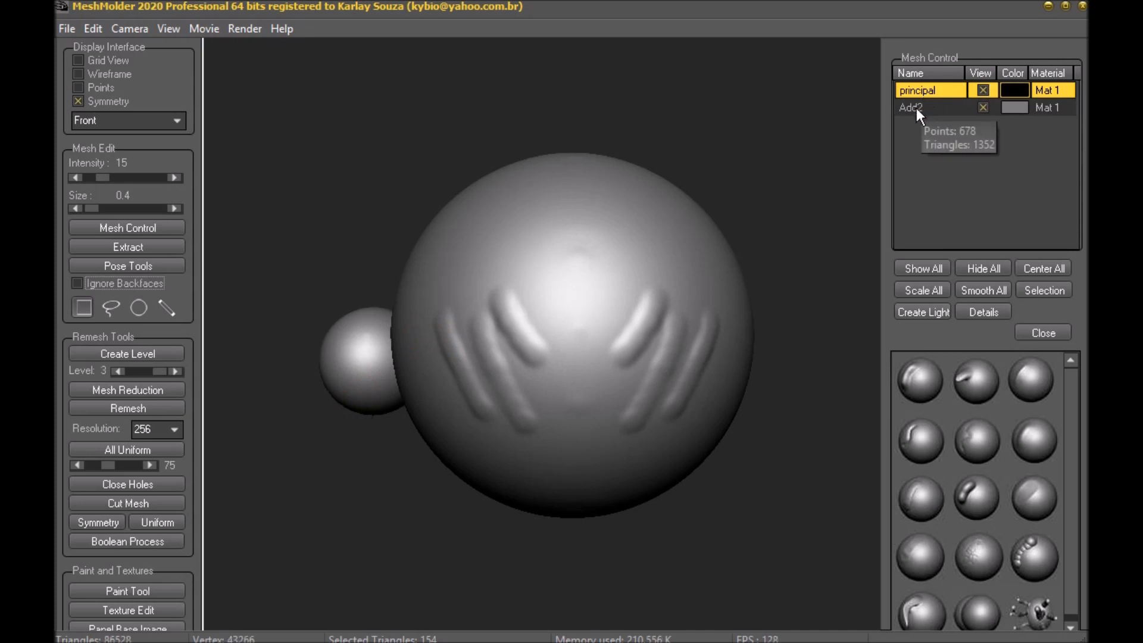
# Step: Run Boolean Addition on principal and Add2 to create the Boolean mesh, then show principal again
pyautogui.click(929, 107)
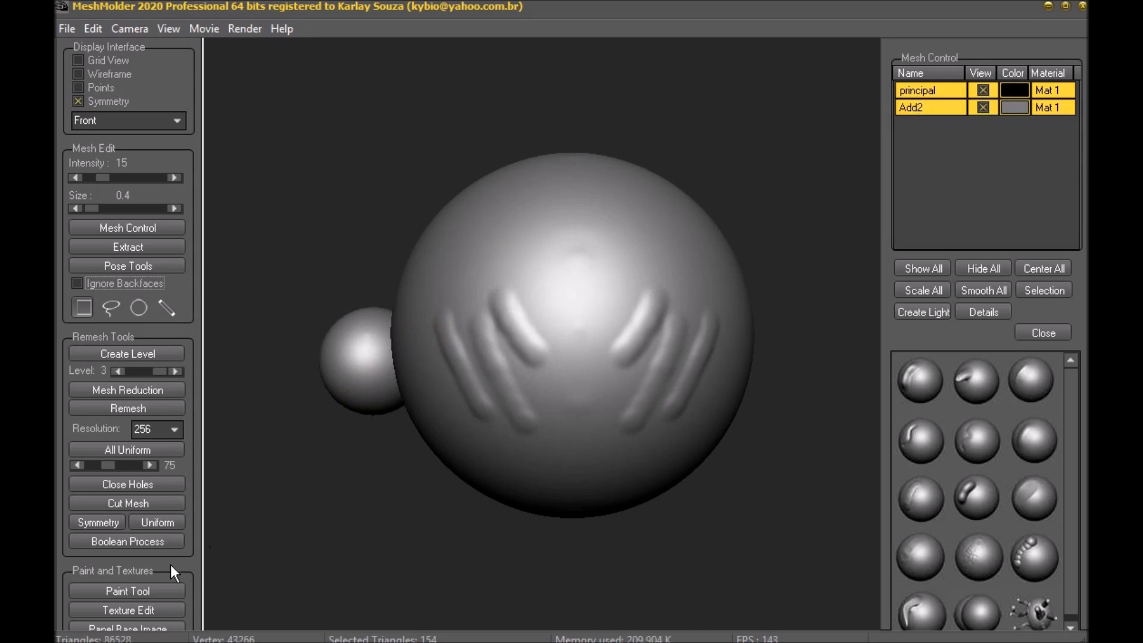
pyautogui.click(126, 541)
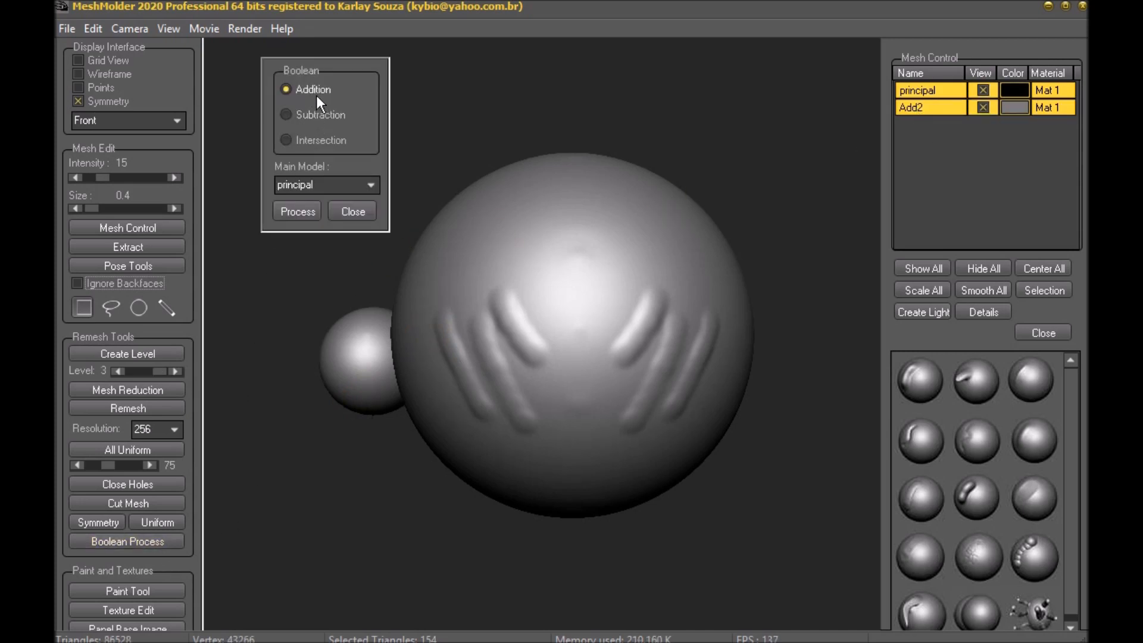
pyautogui.moveTo(364, 192)
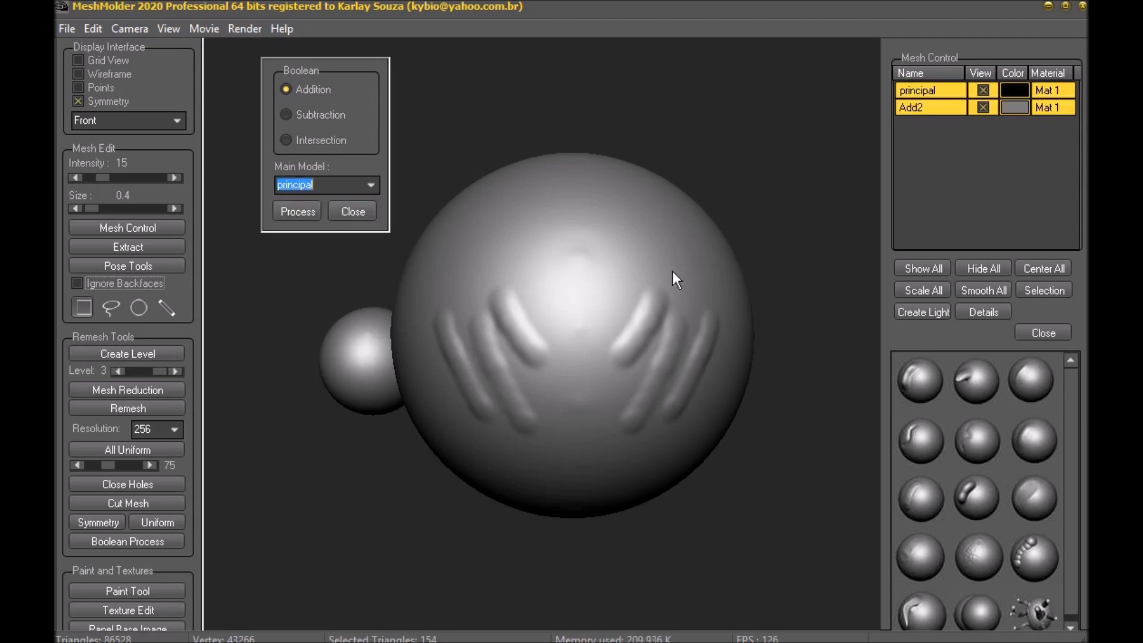
pyautogui.click(296, 212)
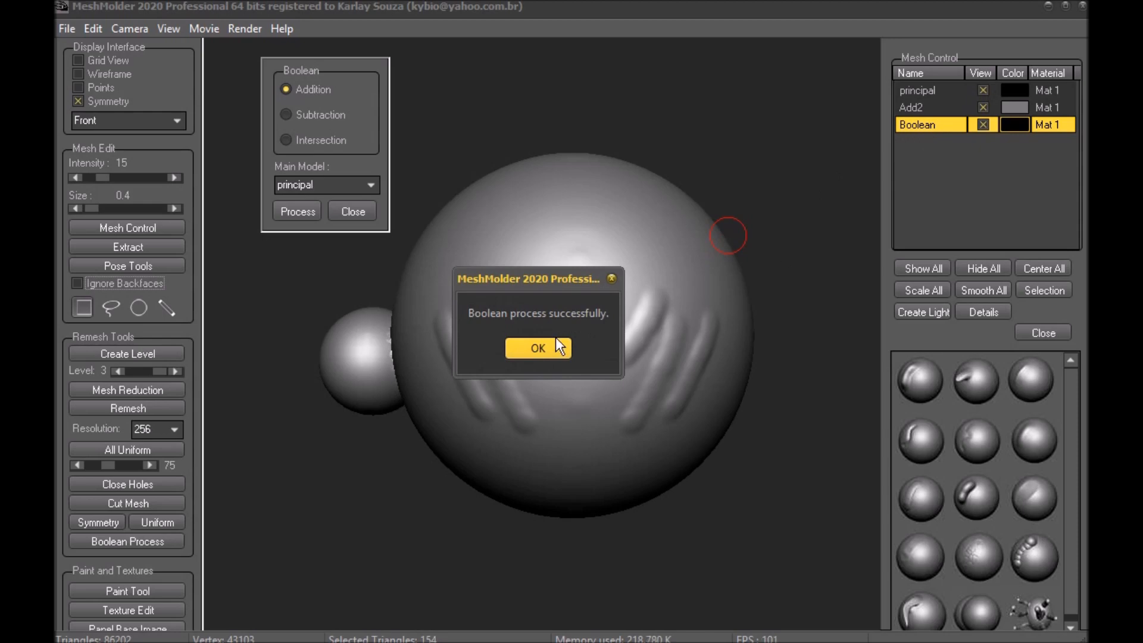
pyautogui.click(537, 349)
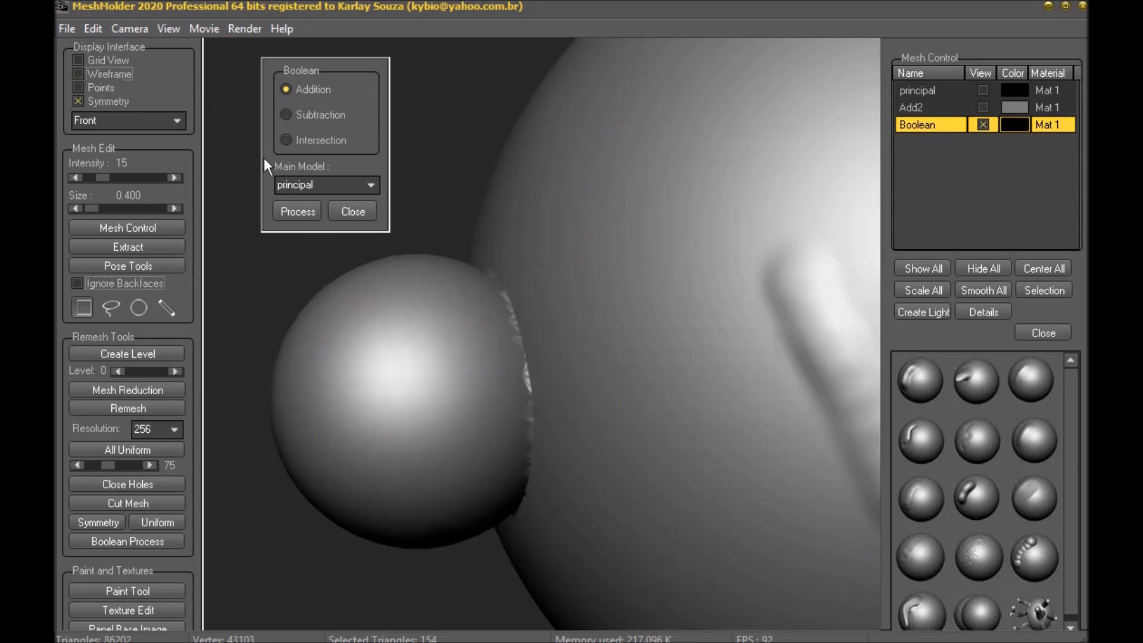
pyautogui.click(917, 91)
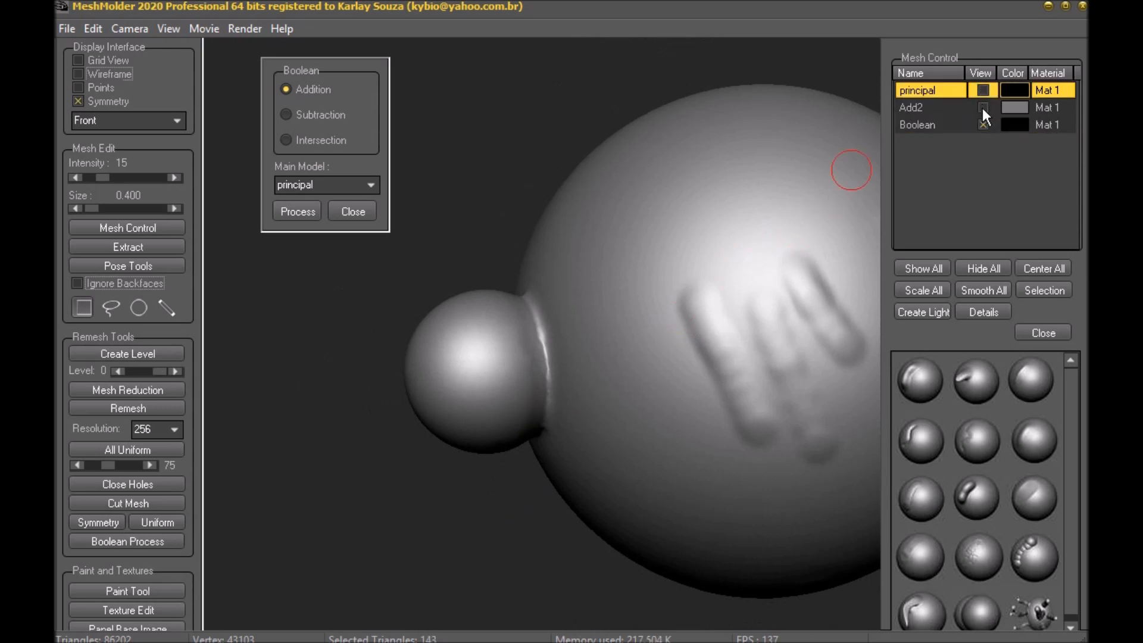
pyautogui.rightClick(928, 125)
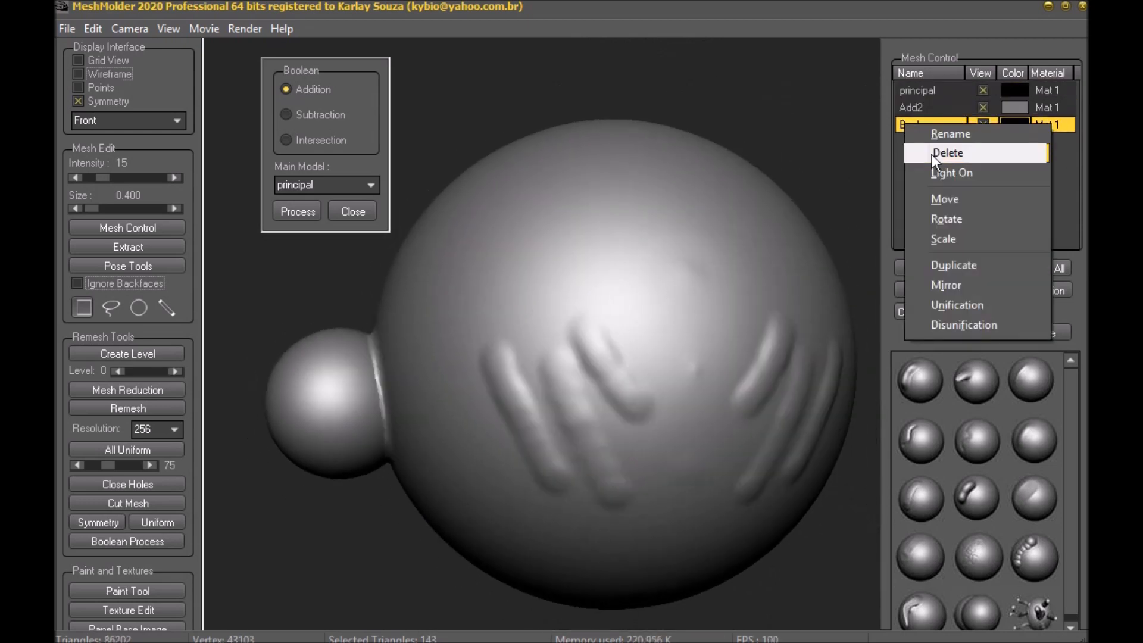